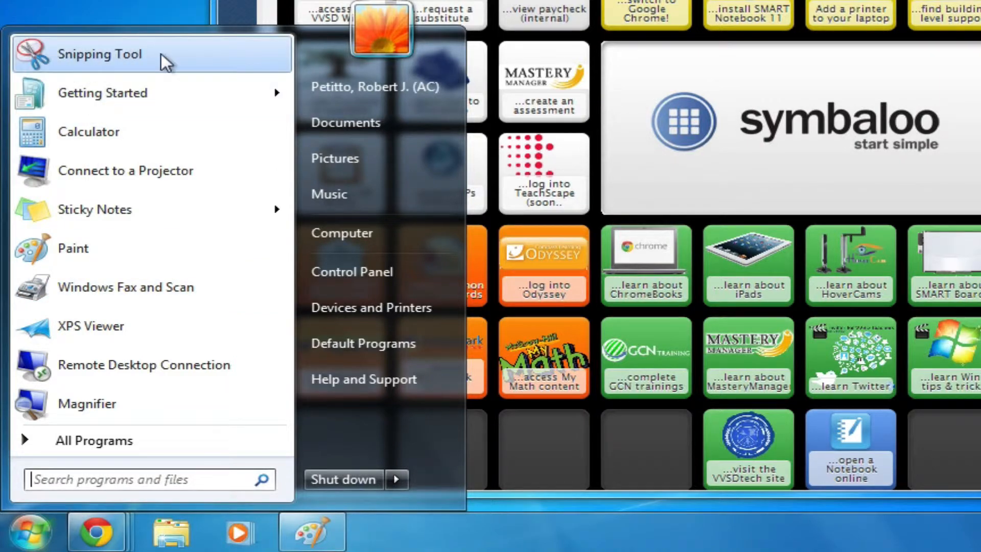
# Step: Expand All Programs in the Start menu to reach the Accessories folder and Snipping Tool
pyautogui.click(94, 441)
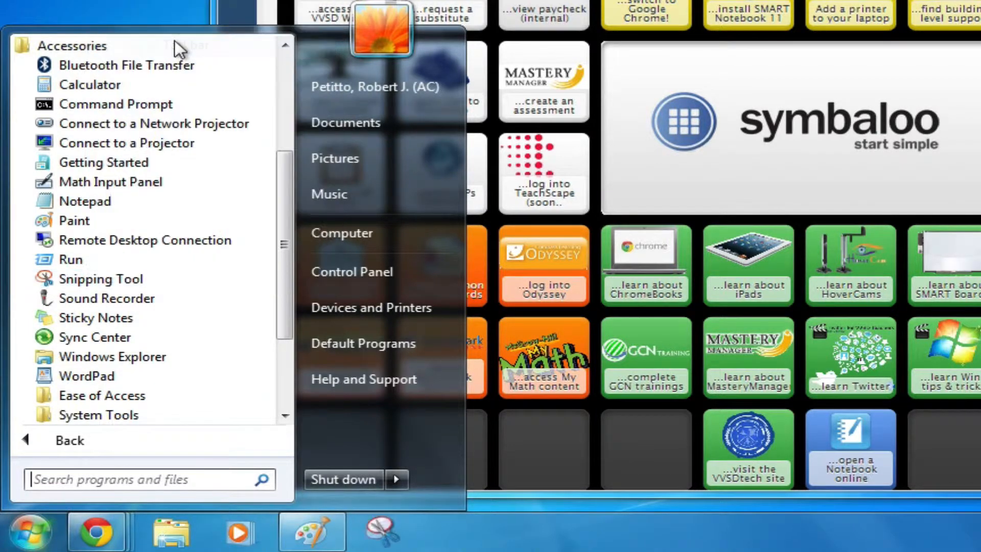